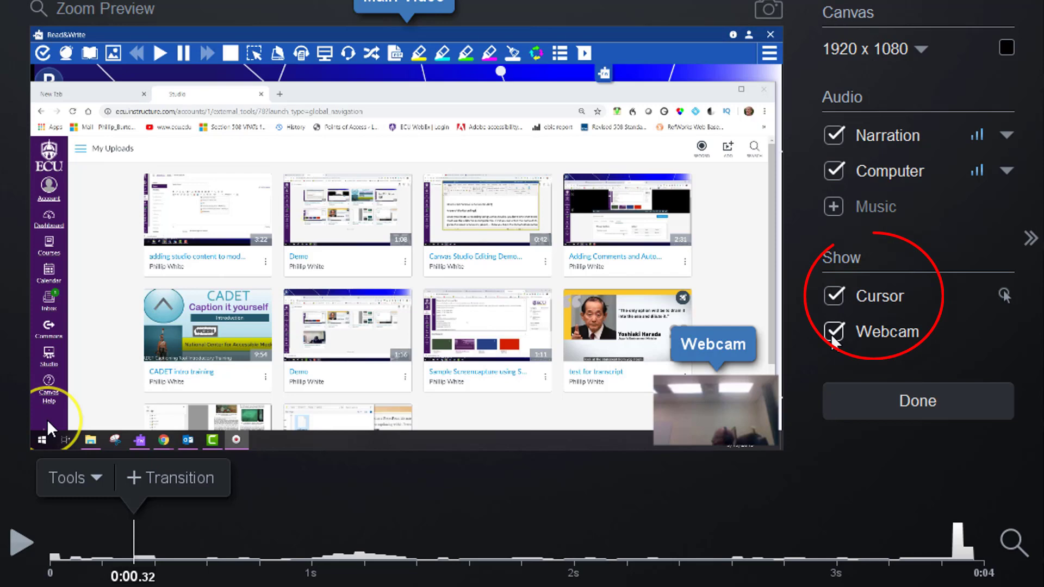
- Toggle webcam and cursor visibility back on, then start the Hide Cursor tool
{"action": "left_click", "coordinate": [833, 296]}
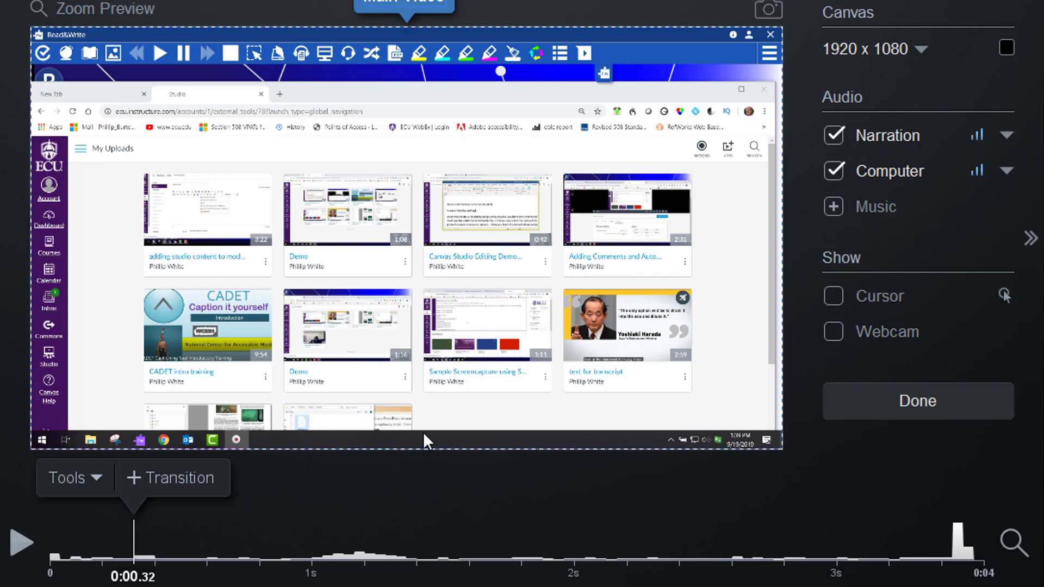
{"action": "left_click", "coordinate": [833, 332]}
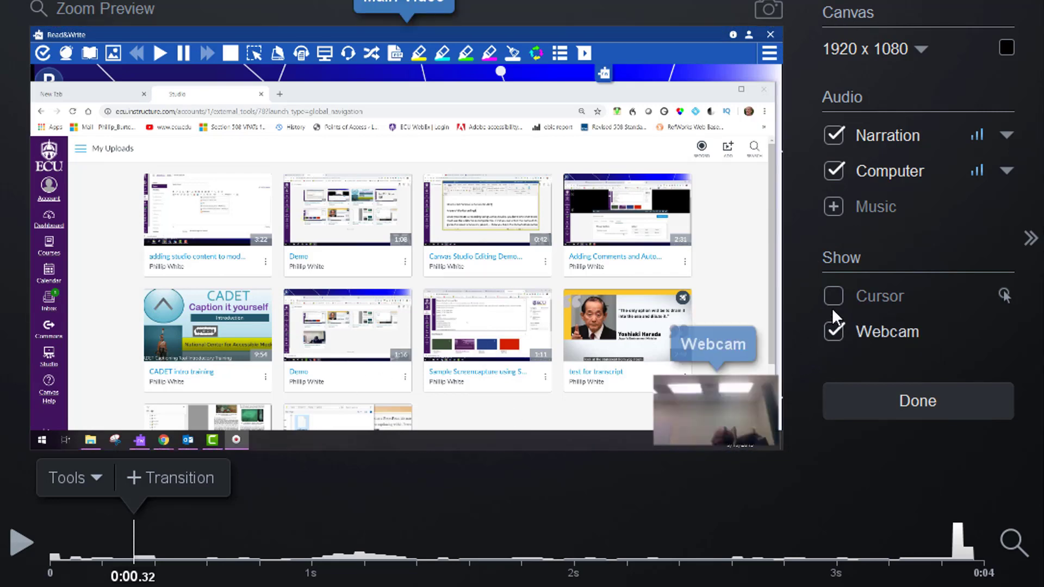
{"action": "left_click", "coordinate": [833, 296]}
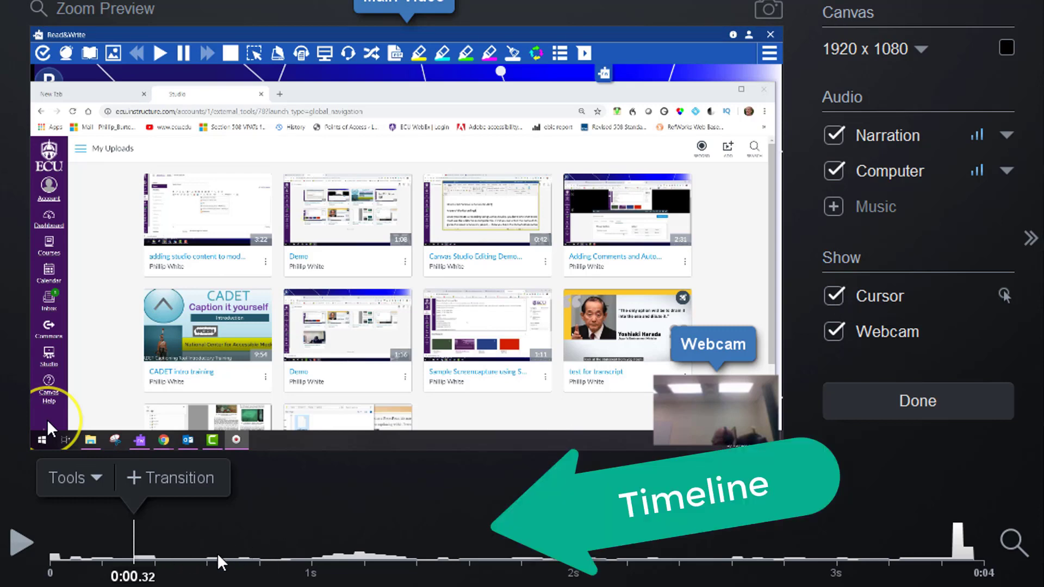
{"action": "mouse_move", "coordinate": [187, 564]}
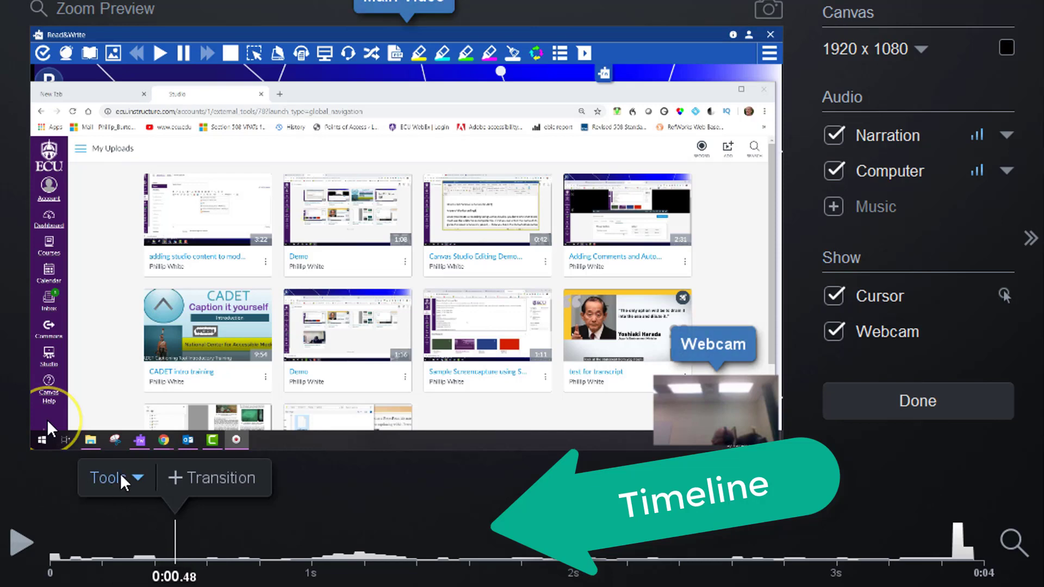
{"action": "left_click", "coordinate": [108, 477]}
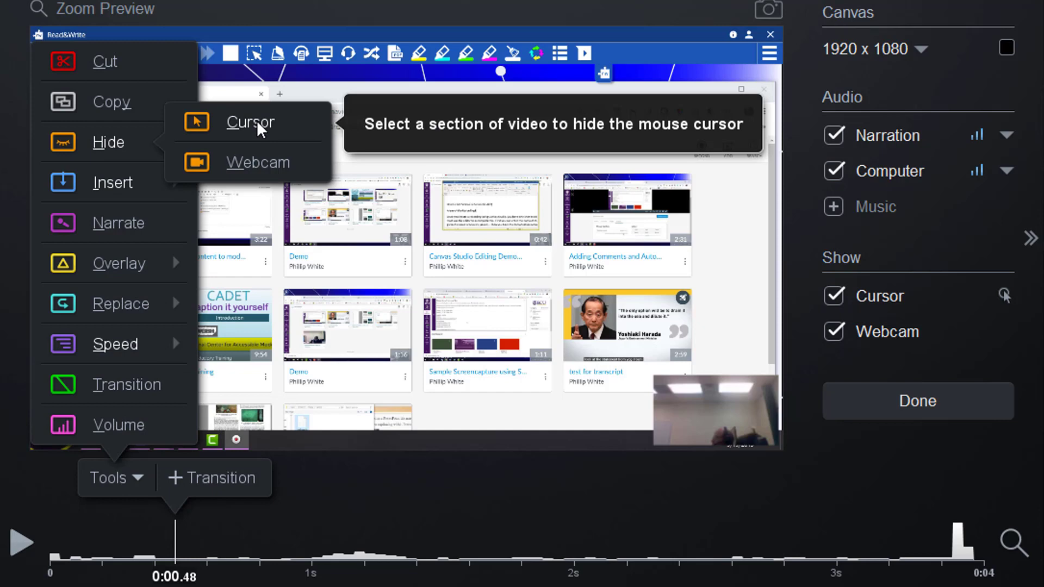
{"action": "left_click", "coordinate": [250, 122]}
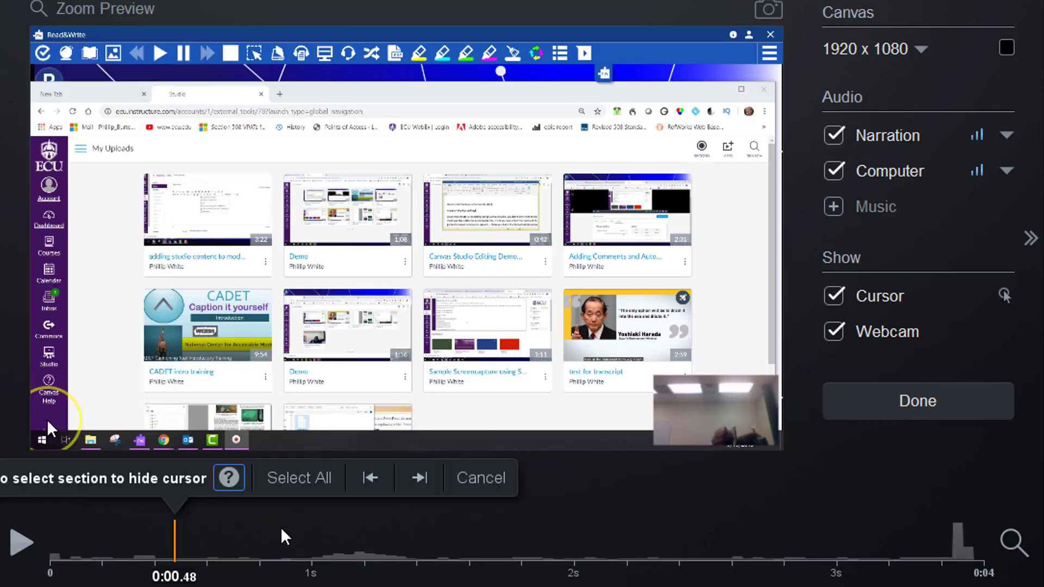
{"action": "mouse_move", "coordinate": [360, 550]}
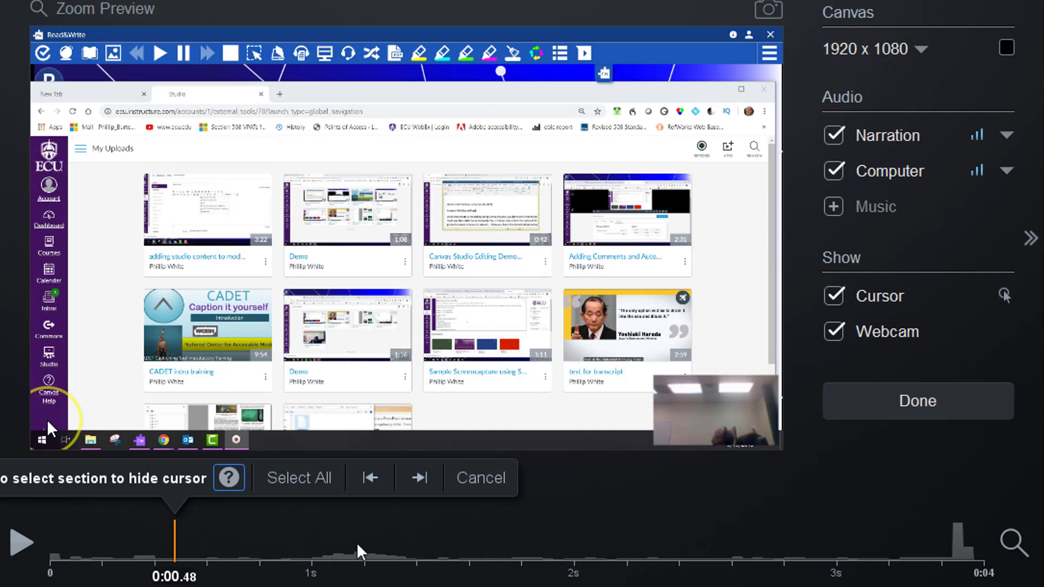
{"action": "mouse_move", "coordinate": [179, 498]}
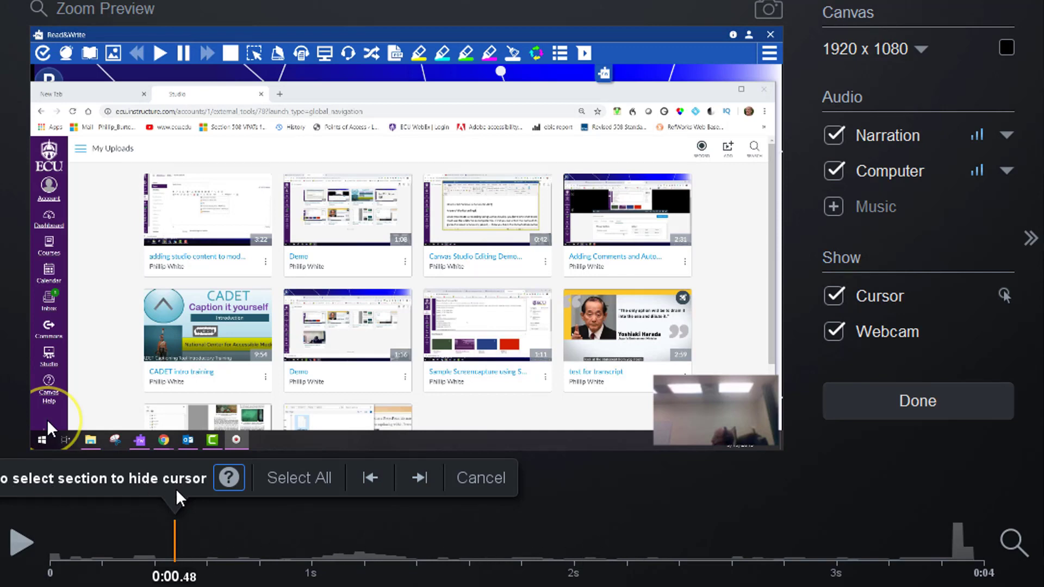
{"action": "mouse_move", "coordinate": [185, 550]}
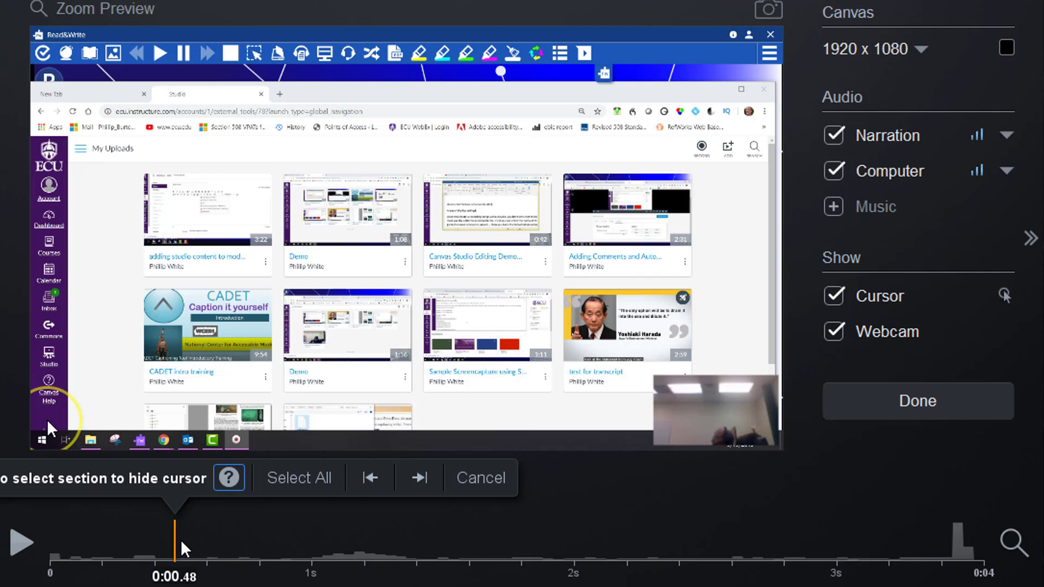
{"action": "mouse_move", "coordinate": [275, 556]}
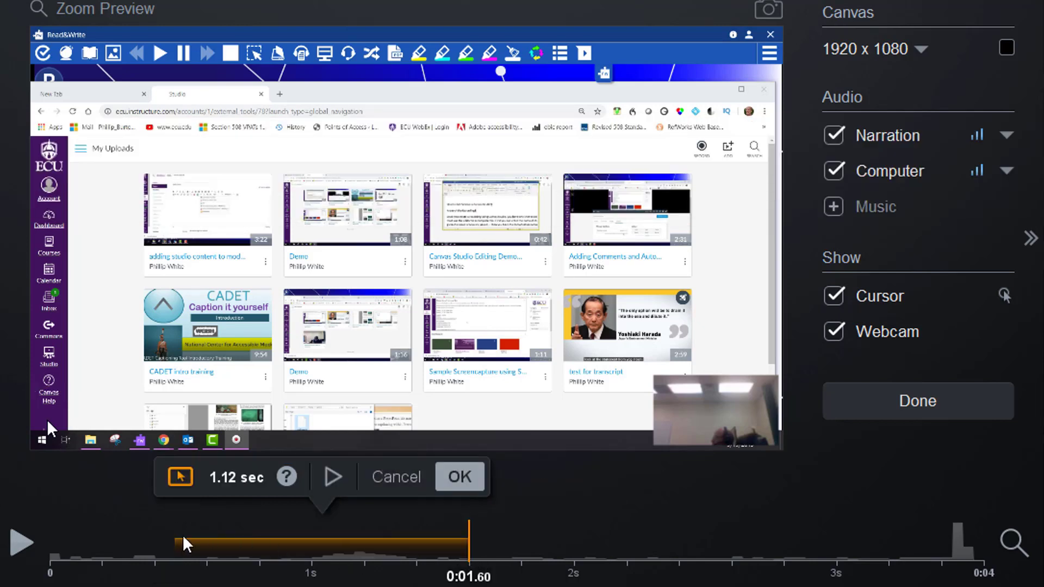
{"action": "mouse_move", "coordinate": [563, 560]}
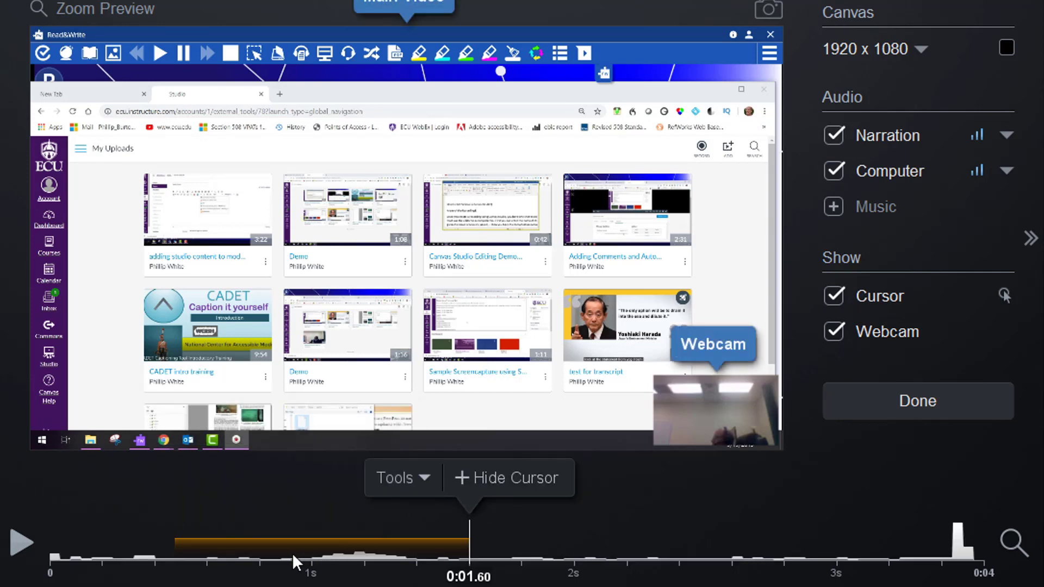
{"action": "mouse_move", "coordinate": [119, 564]}
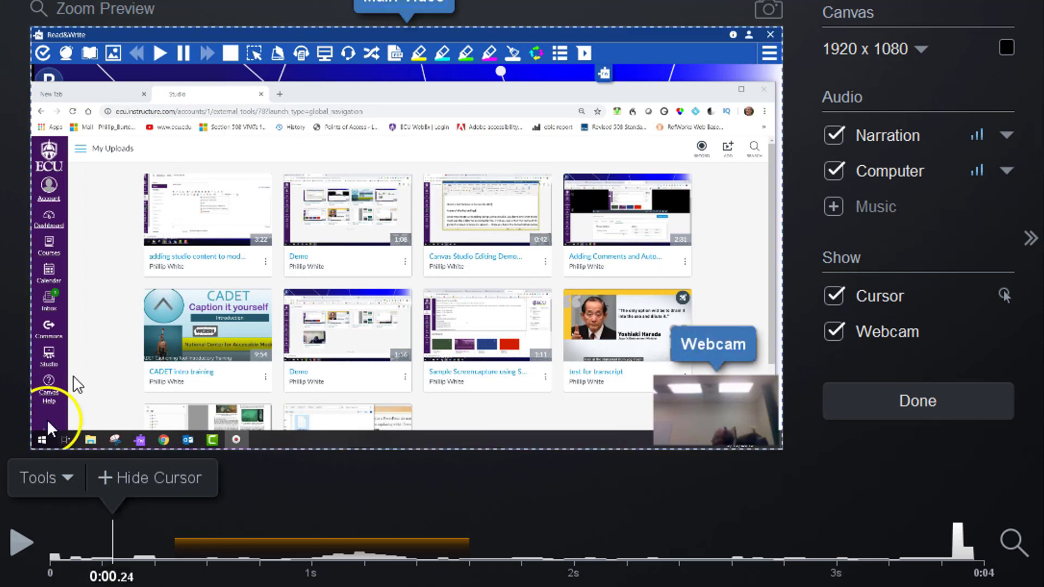
{"action": "left_click_drag", "start_coordinate": [112, 540], "coordinate": [489, 540]}
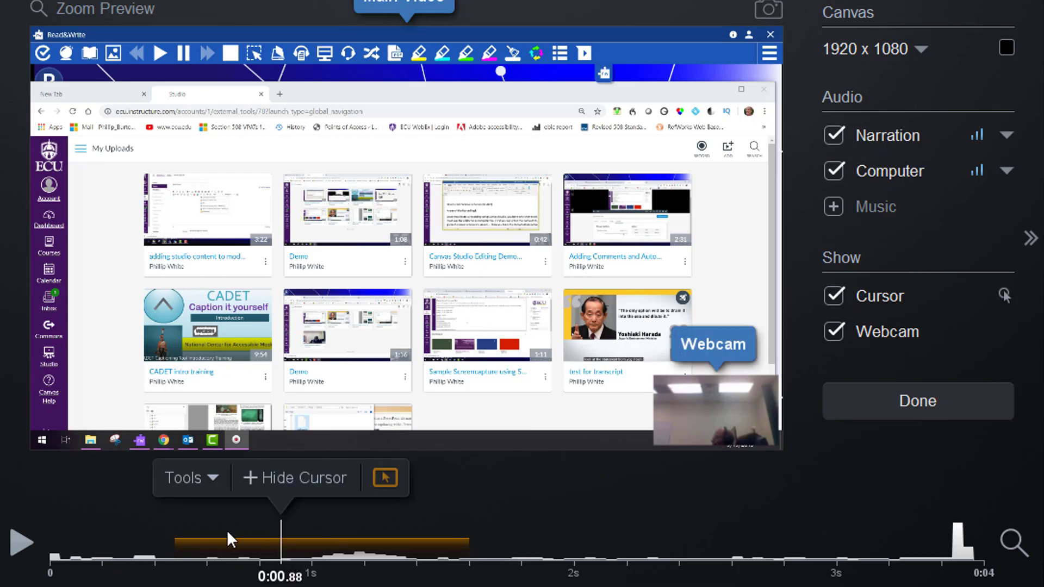
{"action": "mouse_move", "coordinate": [376, 559]}
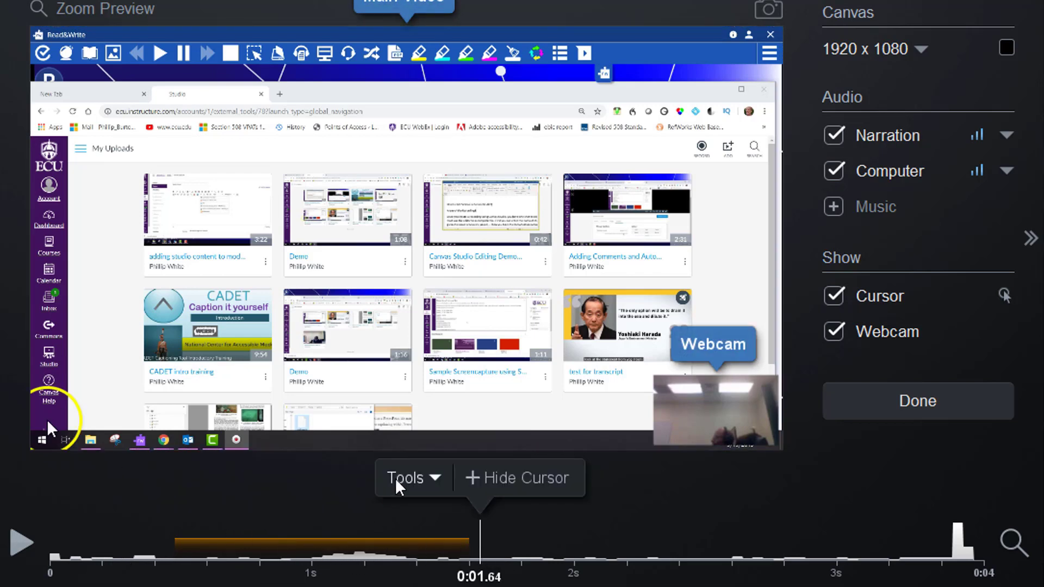
- Add a hide-webcam section spanning about 1.64 s to 2.16 s on the timeline
{"action": "left_click", "coordinate": [407, 477]}
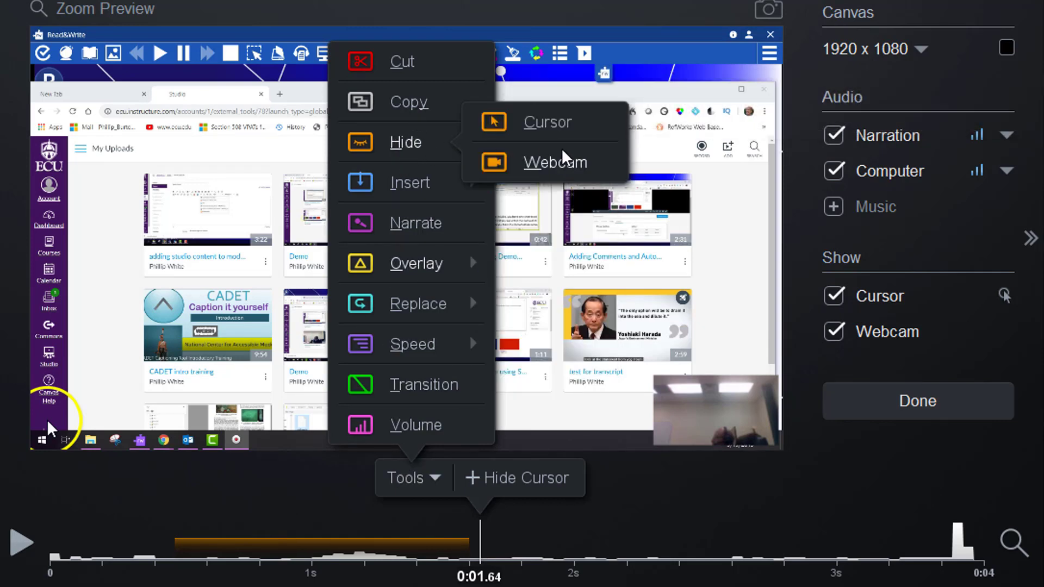
{"action": "left_click", "coordinate": [554, 162]}
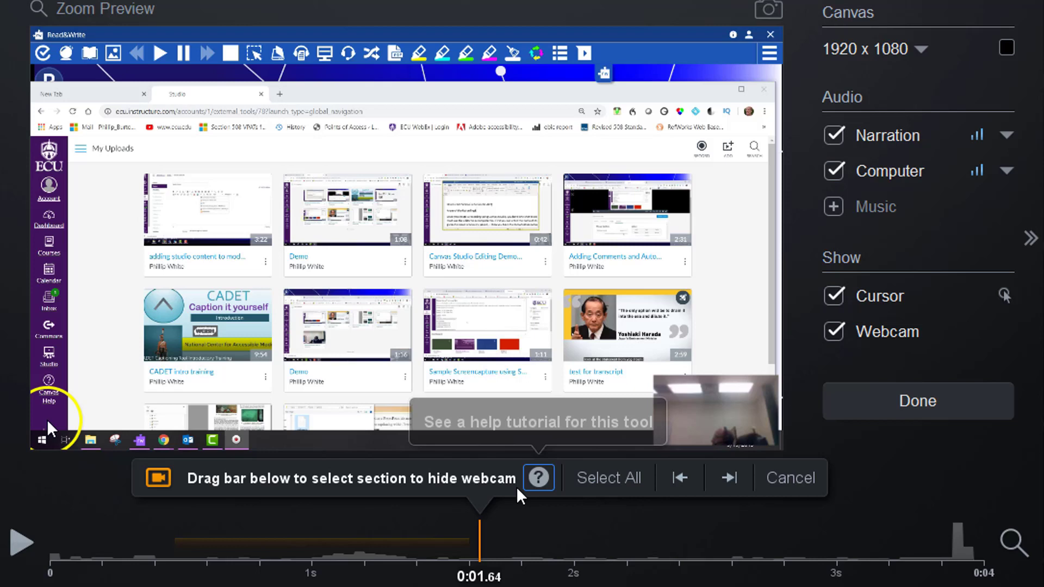
{"action": "mouse_move", "coordinate": [496, 563]}
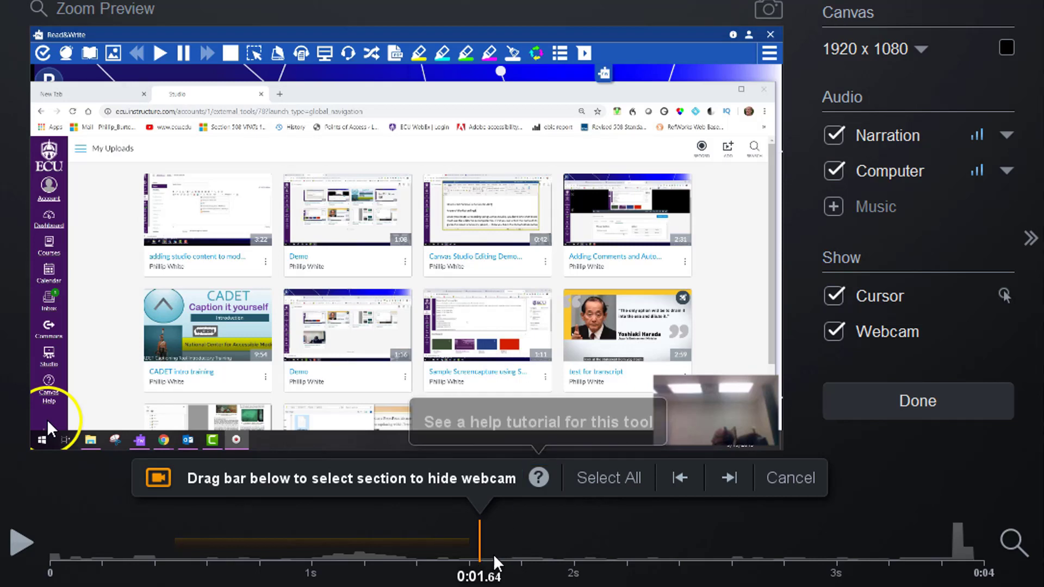
{"action": "left_click_drag", "start_coordinate": [496, 539], "coordinate": [616, 539]}
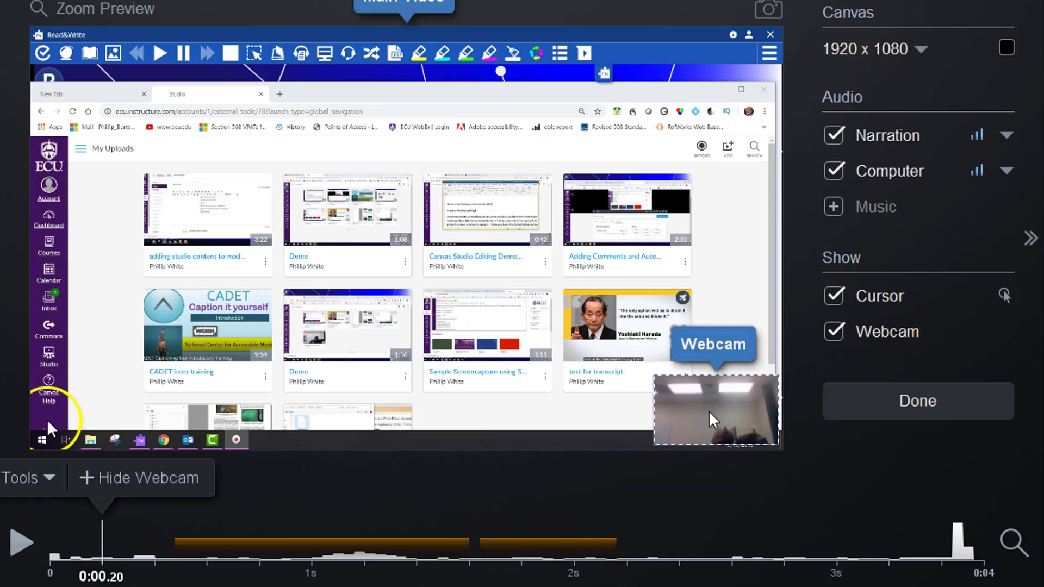
{"action": "left_click", "coordinate": [546, 545]}
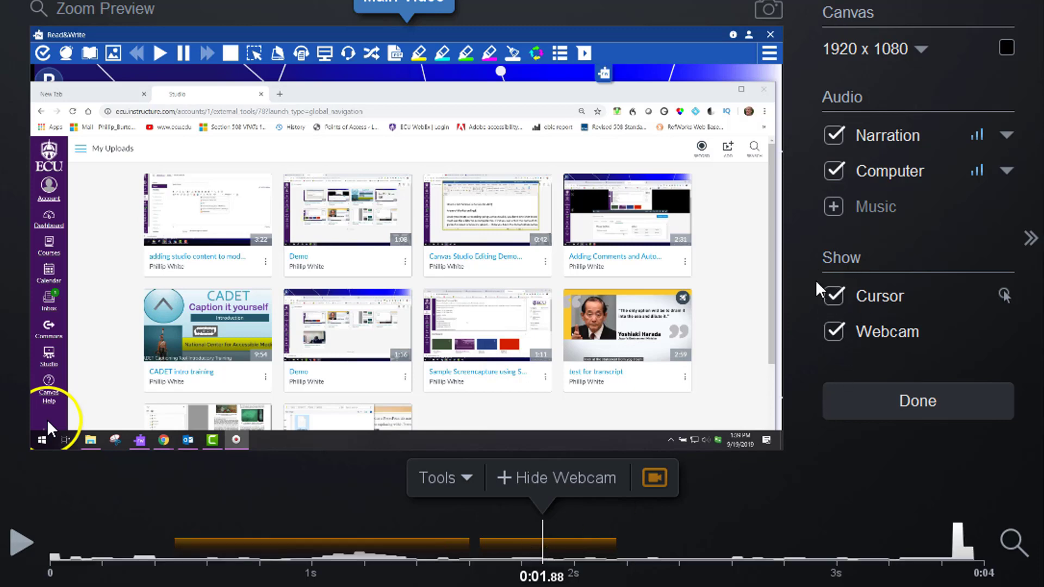
{"action": "mouse_move", "coordinate": [907, 451]}
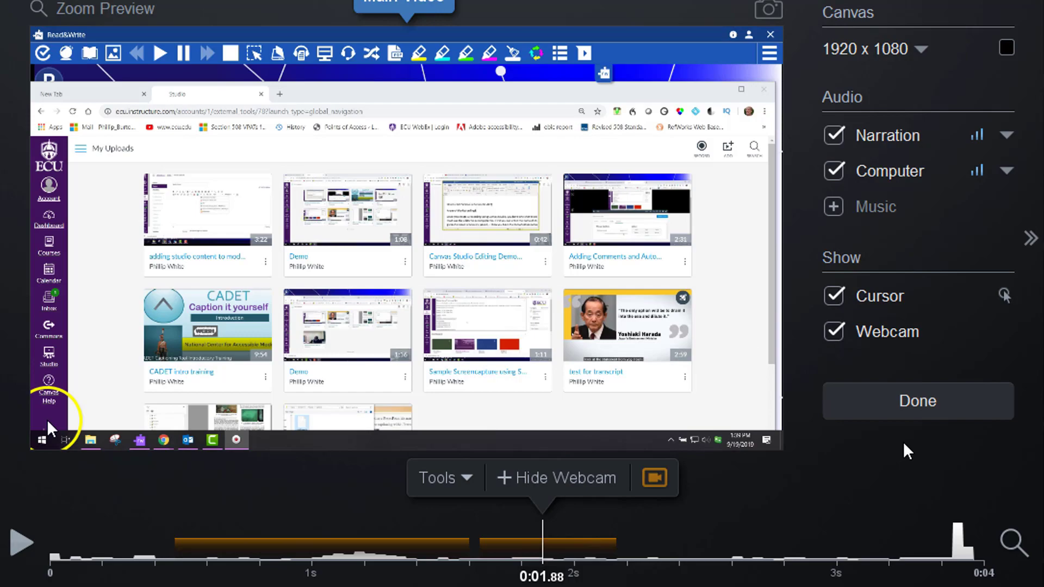